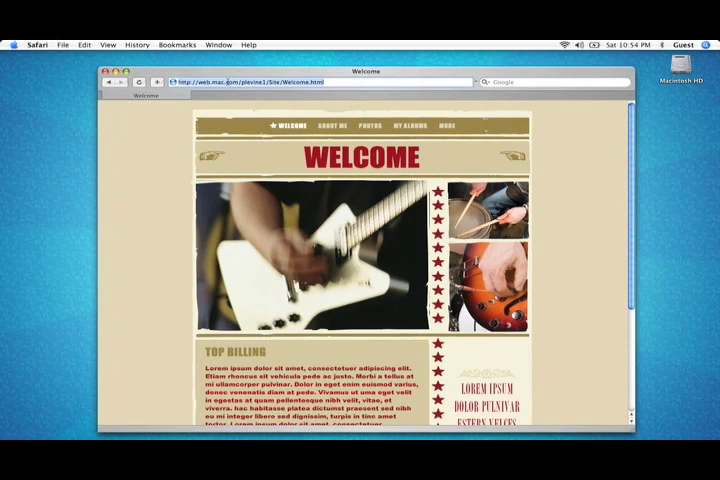
# Minimise the Safari window showing the site's Welcome page.
pyautogui.click(84, 44)
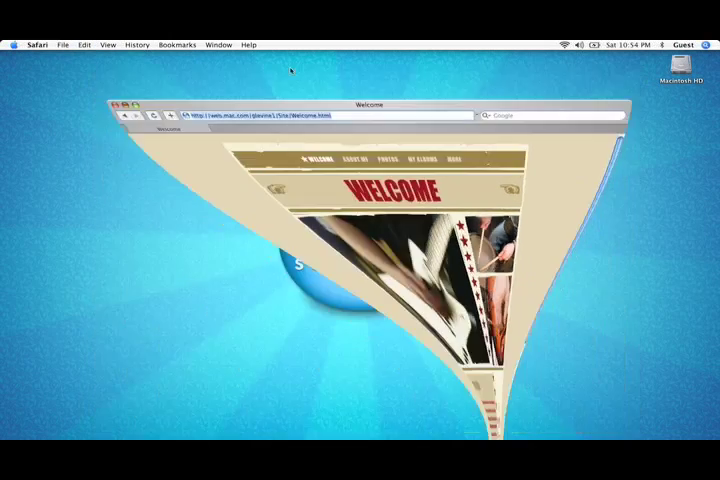
# Add the iWeb site's Welcome.html URL as a new website entry for a sitemap.
pyautogui.click(128, 108)
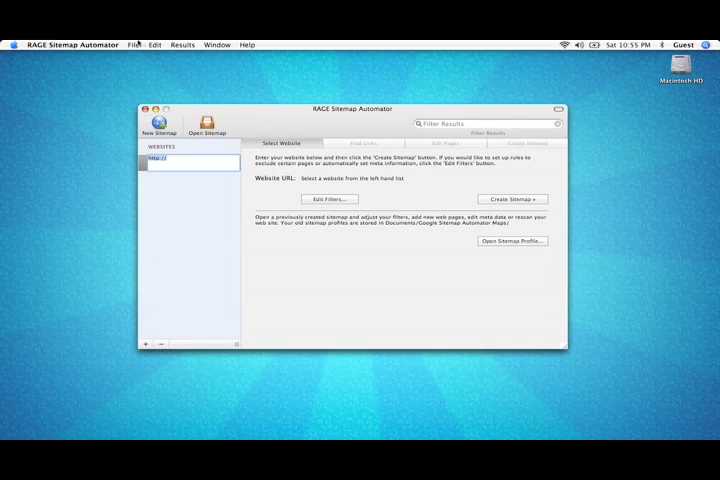
pyautogui.click(152, 44)
pyautogui.write('levine1/Site/Welcome.html')
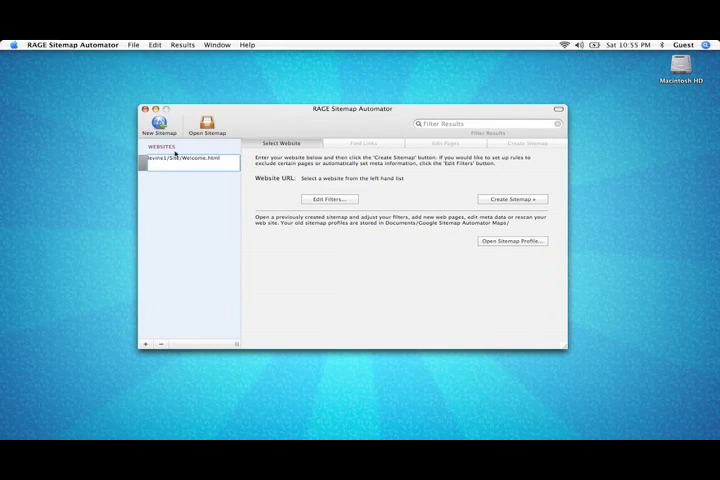
pyautogui.click(184, 162)
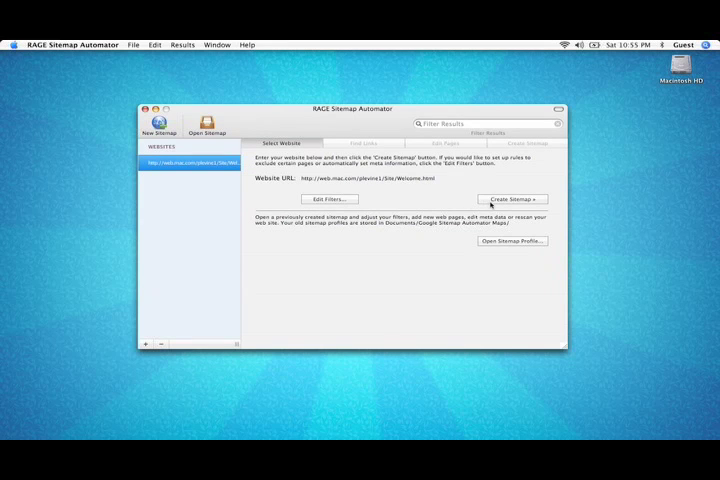
# Scan the site for its pages and review the found pages before generating the sitemap.
pyautogui.click(512, 200)
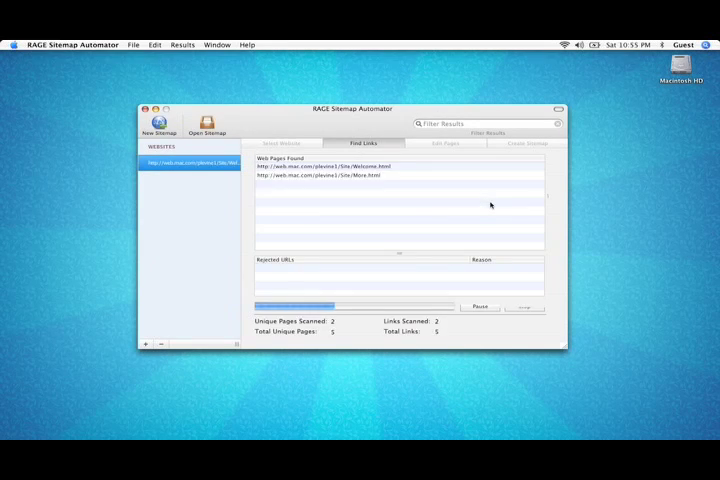
pyautogui.click(446, 144)
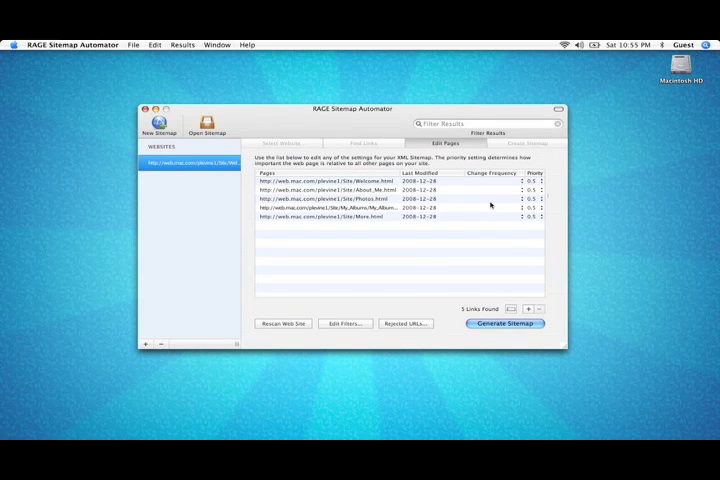
pyautogui.moveTo(484, 300)
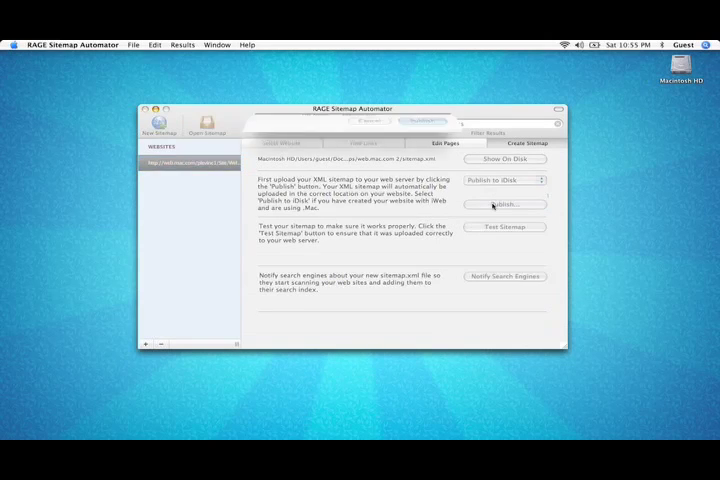
# Publish the sitemap to iDisk with the MobileMe member name and password, then acknowledge the confirmation.
pyautogui.click(504, 204)
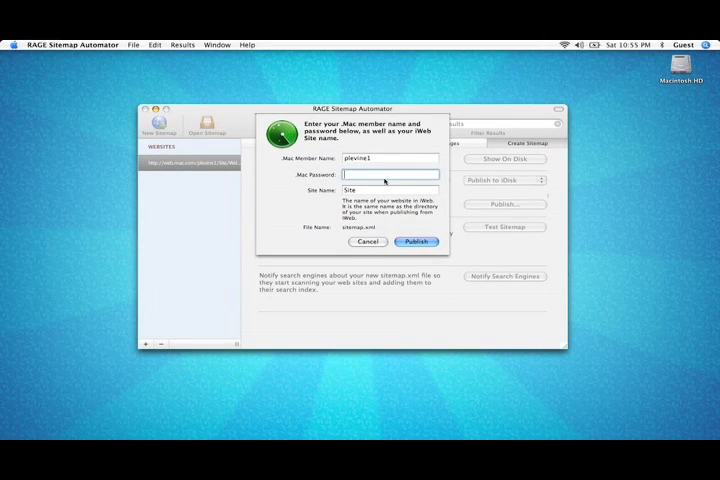
pyautogui.write('•••')
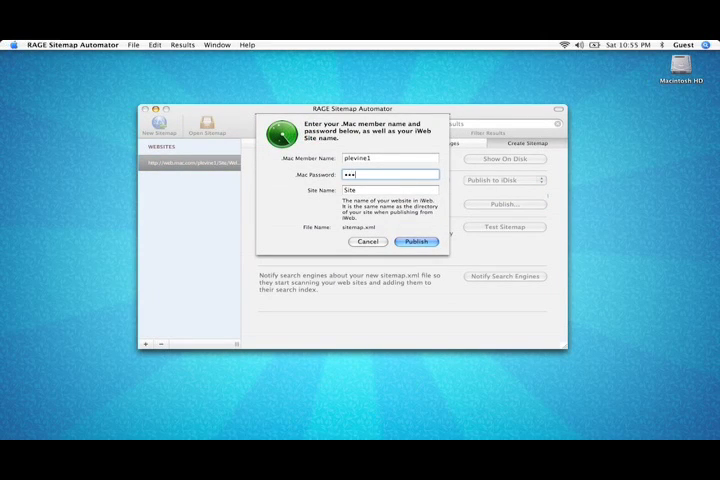
pyautogui.write('••••')
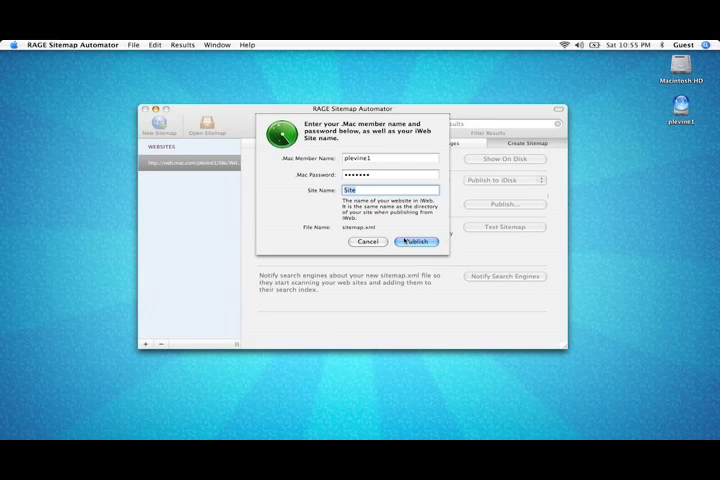
pyautogui.click(414, 240)
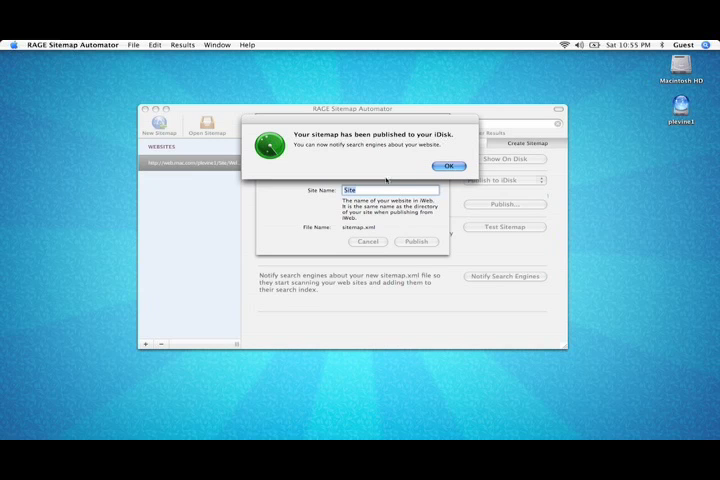
pyautogui.click(448, 166)
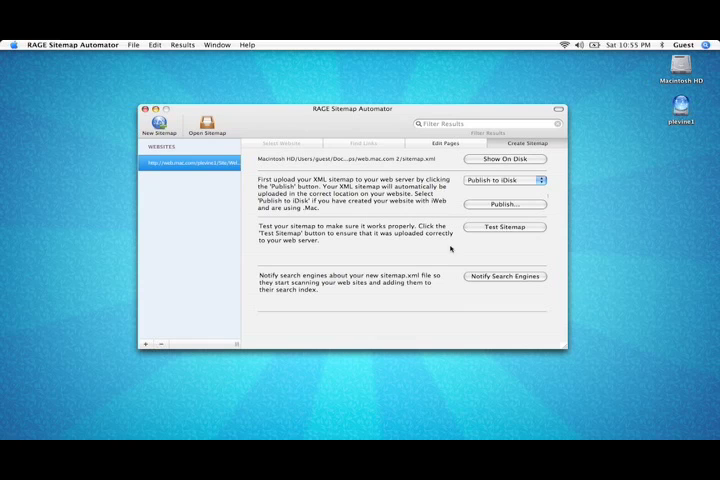
pyautogui.moveTo(486, 276)
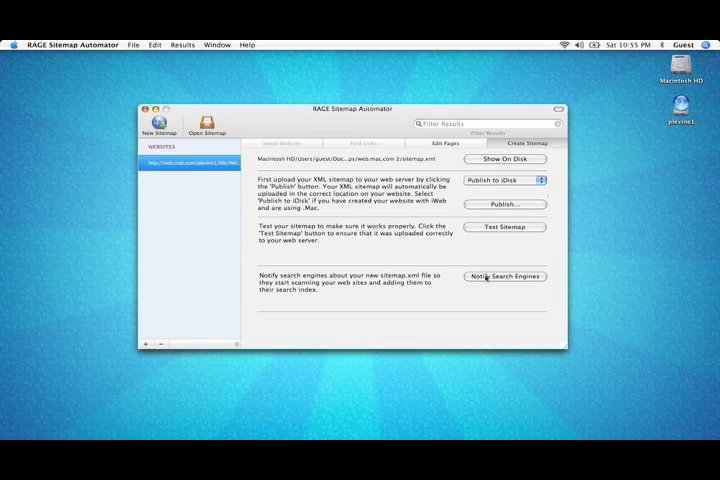
# Notify search engines and choose to create a Google Webmaster Tools account in Safari.
pyautogui.click(504, 276)
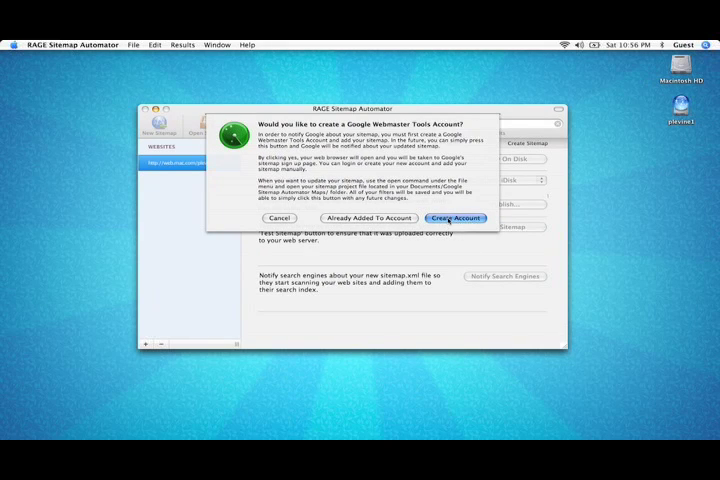
pyautogui.click(456, 218)
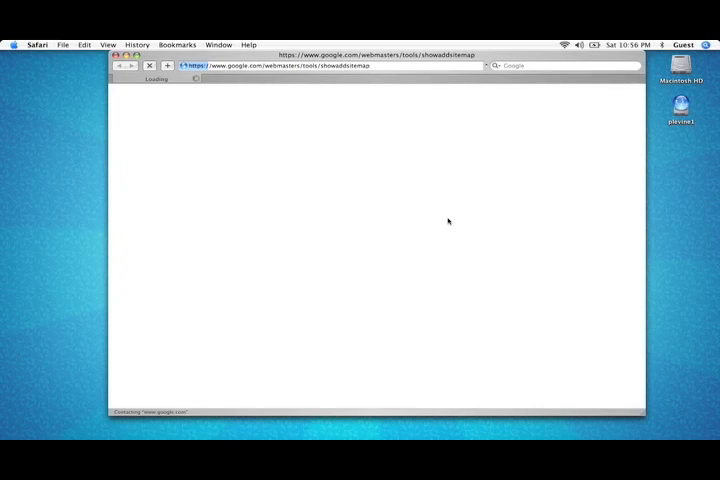